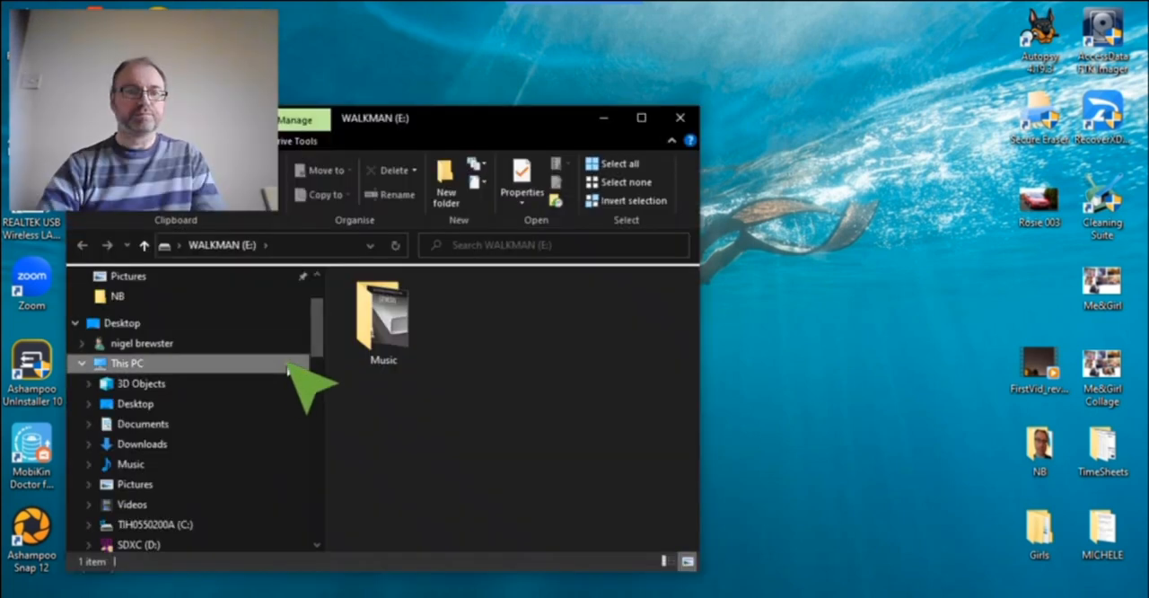
# Scan the WALKMAN (E:) drive, then run a deep recover finding 1613 files totaling 3.26 GB
pyautogui.click(126, 363)
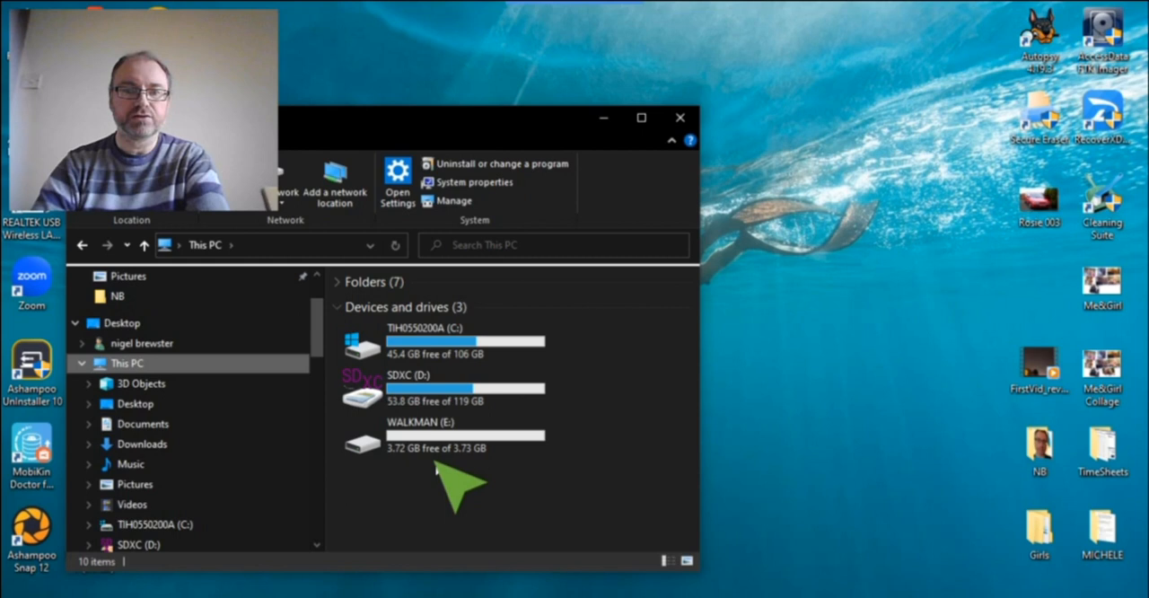
pyautogui.moveTo(897, 296)
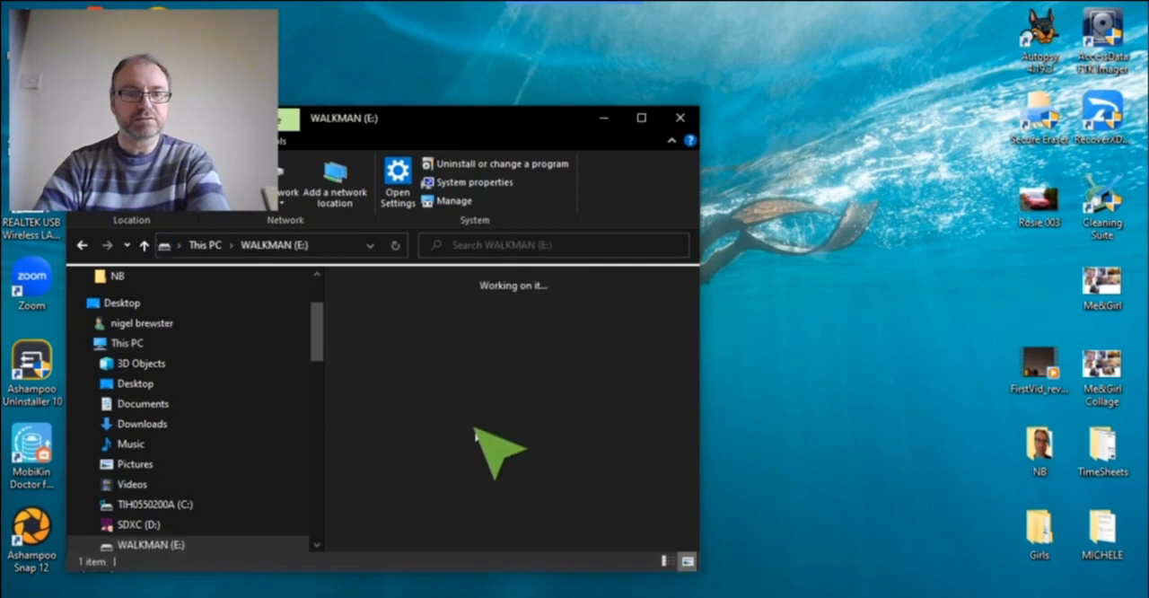
pyautogui.click(382, 320)
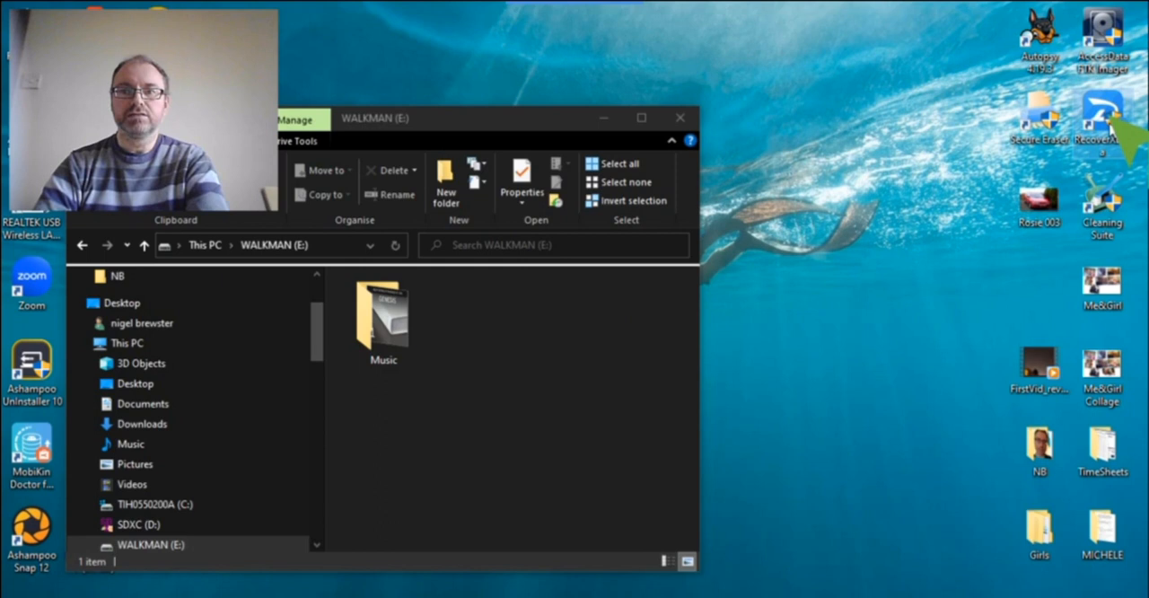
pyautogui.moveTo(538, 449)
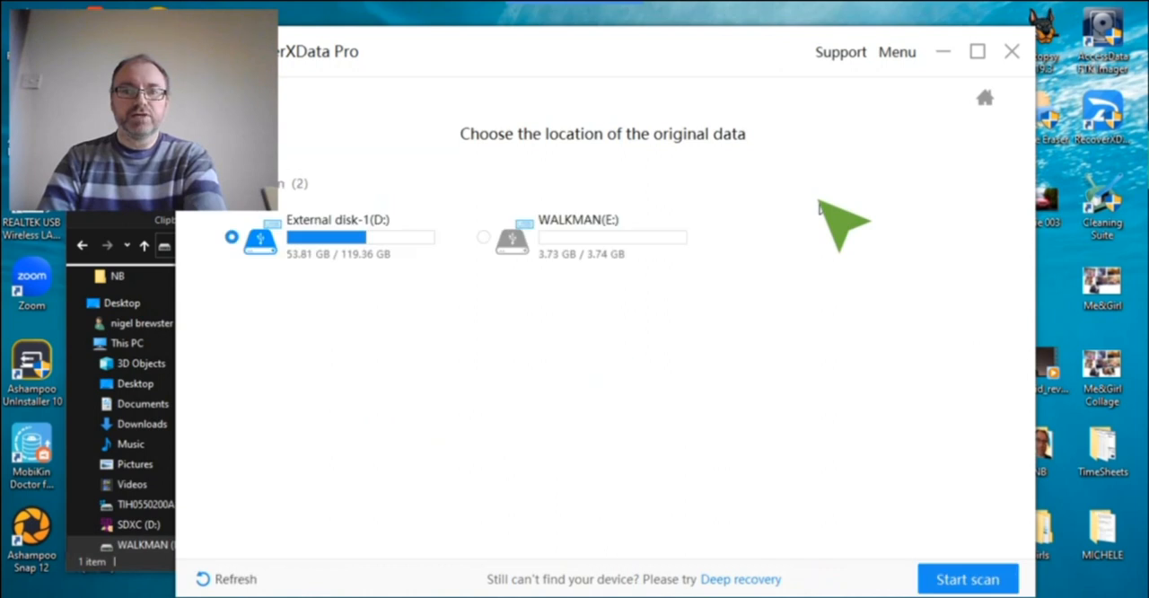
pyautogui.moveTo(589, 269)
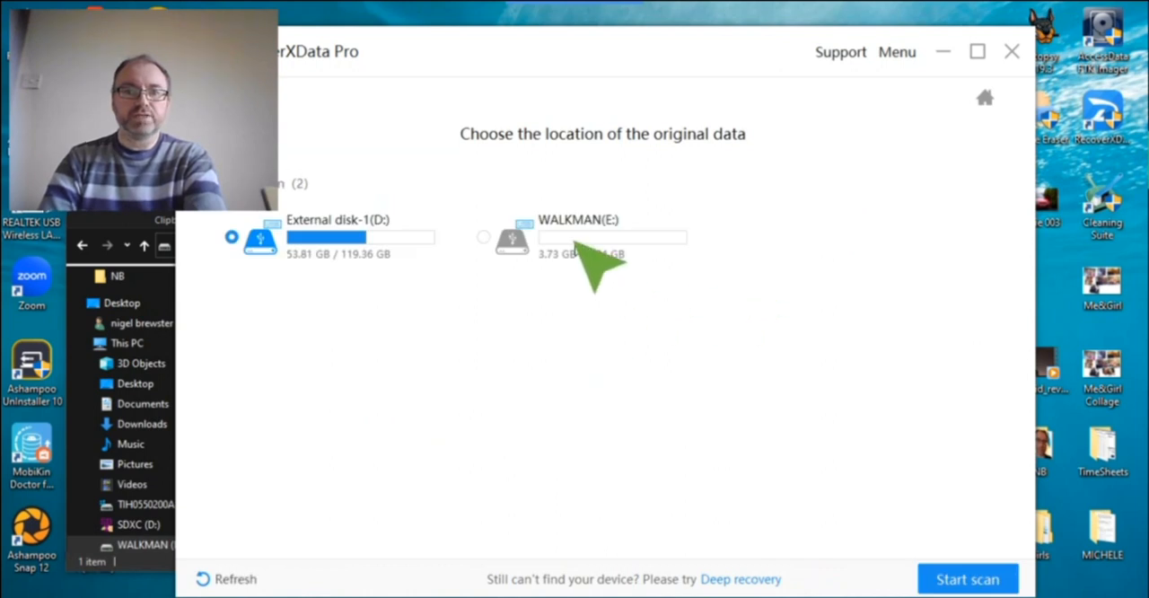
pyautogui.click(483, 237)
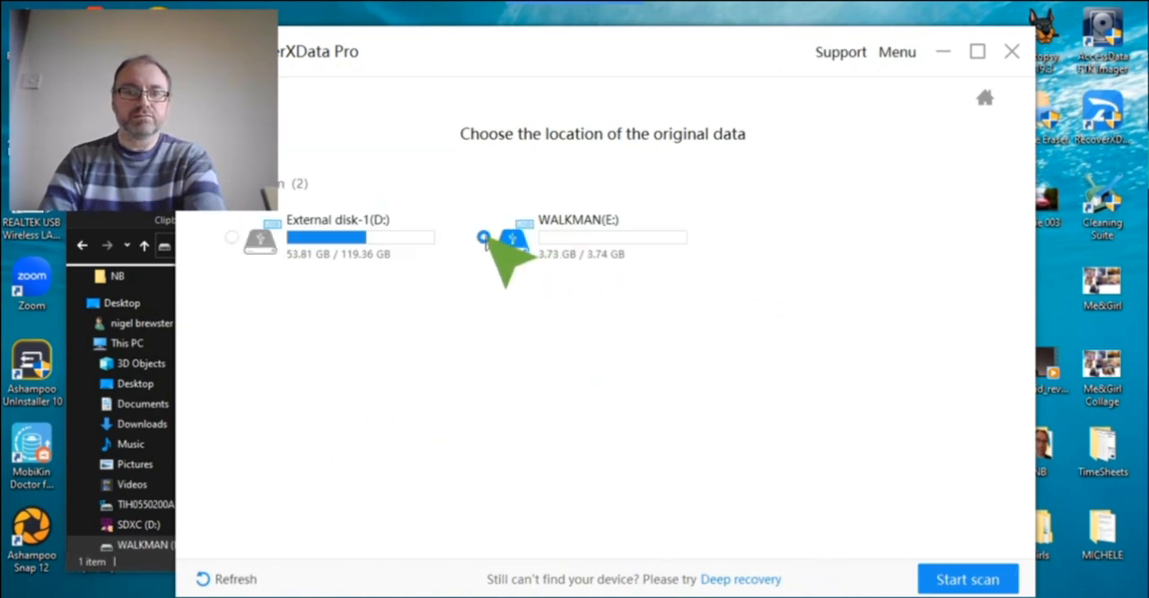
pyautogui.click(968, 578)
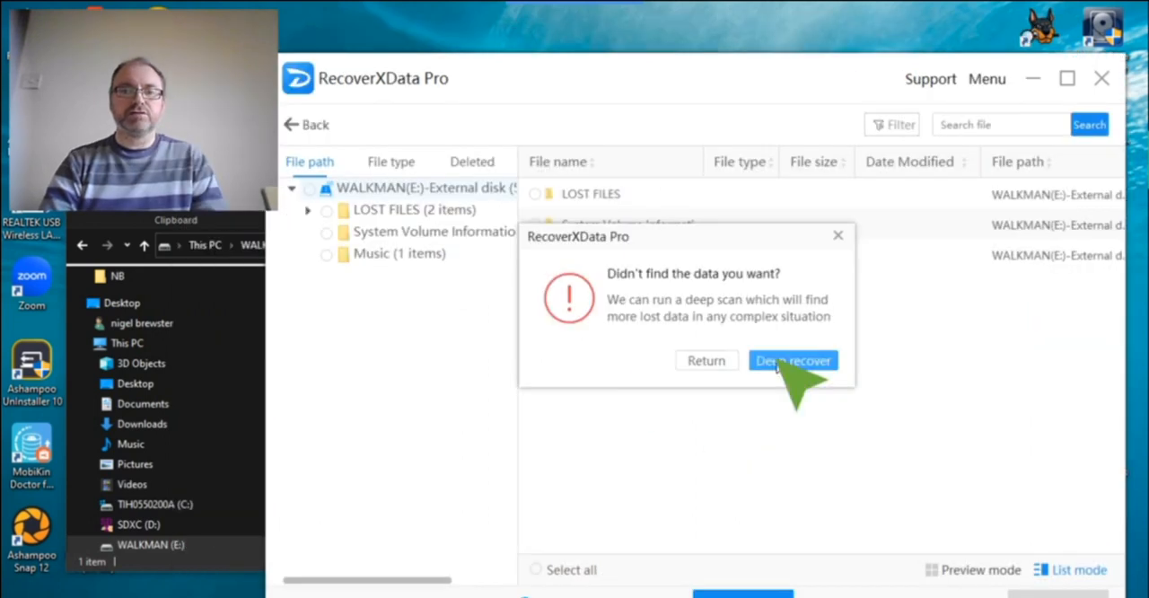
pyautogui.click(792, 359)
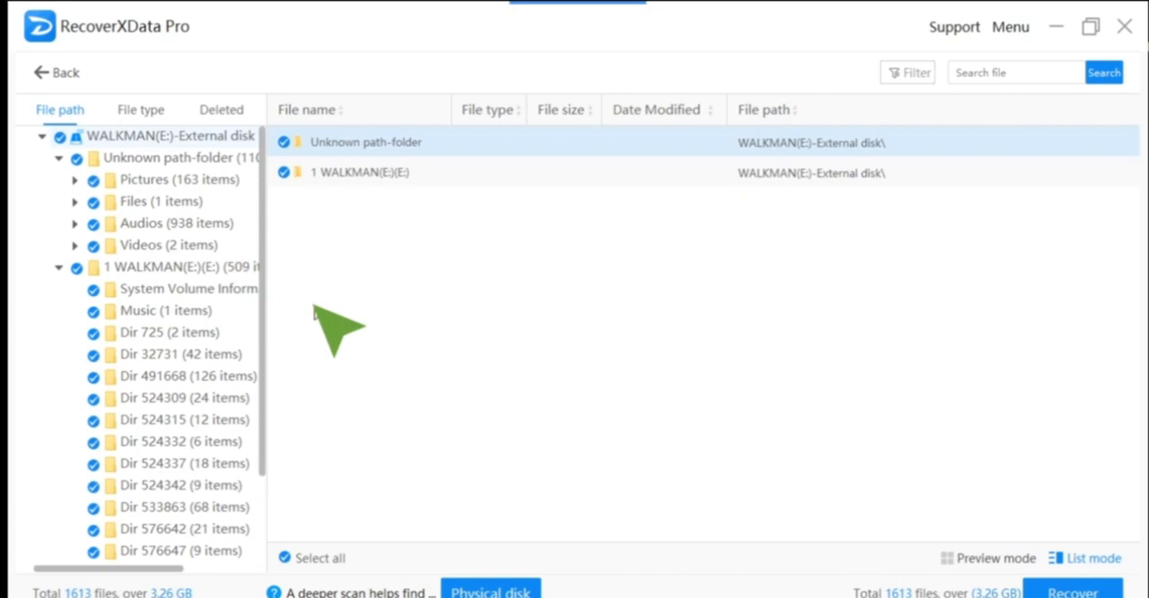
pyautogui.moveTo(686, 409)
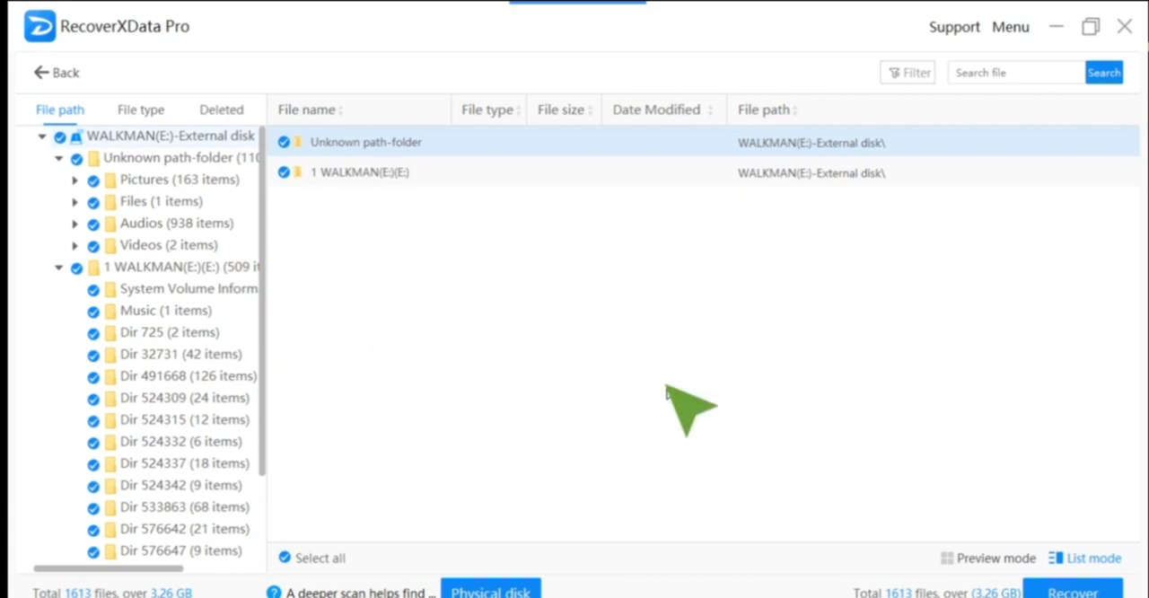
pyautogui.moveTo(830, 481)
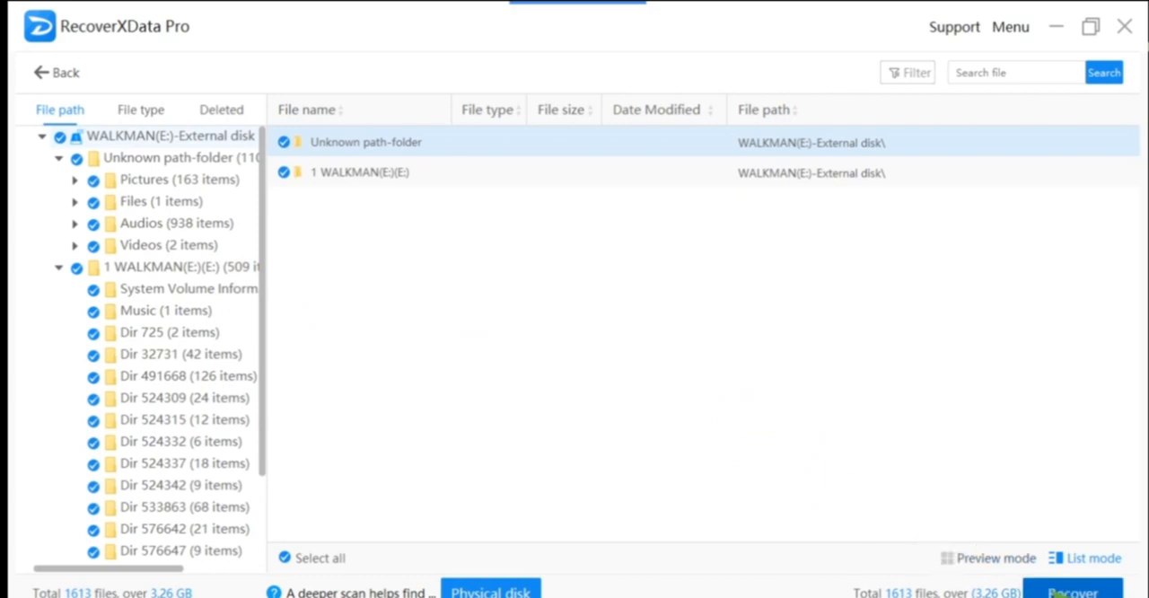
# Recover all 1613 checked files, bringing up the save-destination dialog proposing D:\
pyautogui.click(1068, 589)
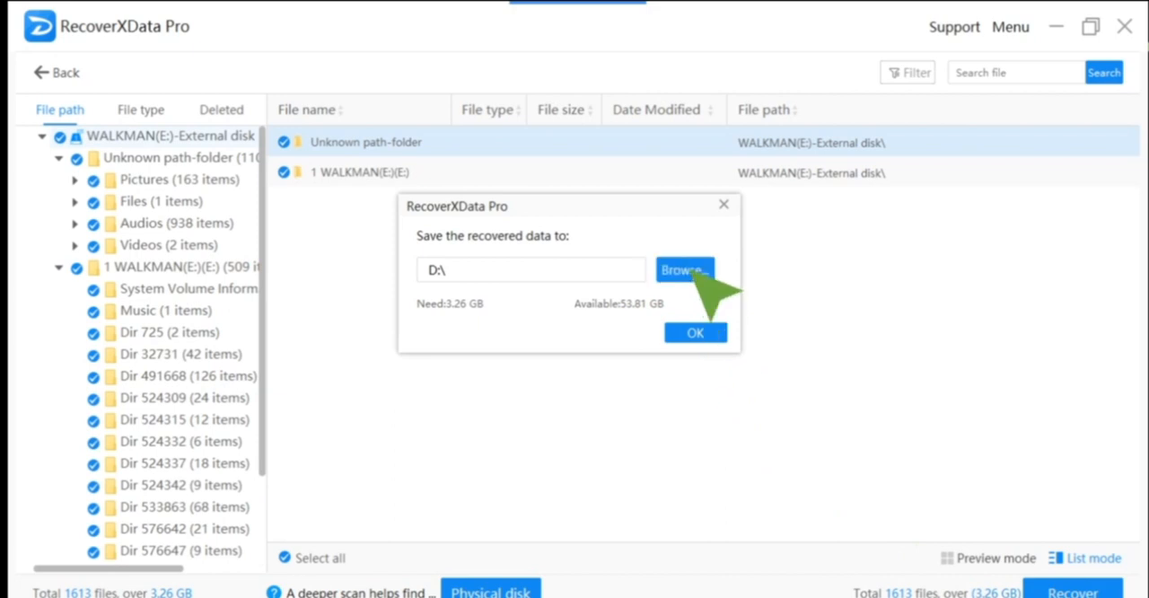
# Browse to the SDXC (D:) drive and select SONY WALKMAN as the recovery destination folder
pyautogui.click(684, 270)
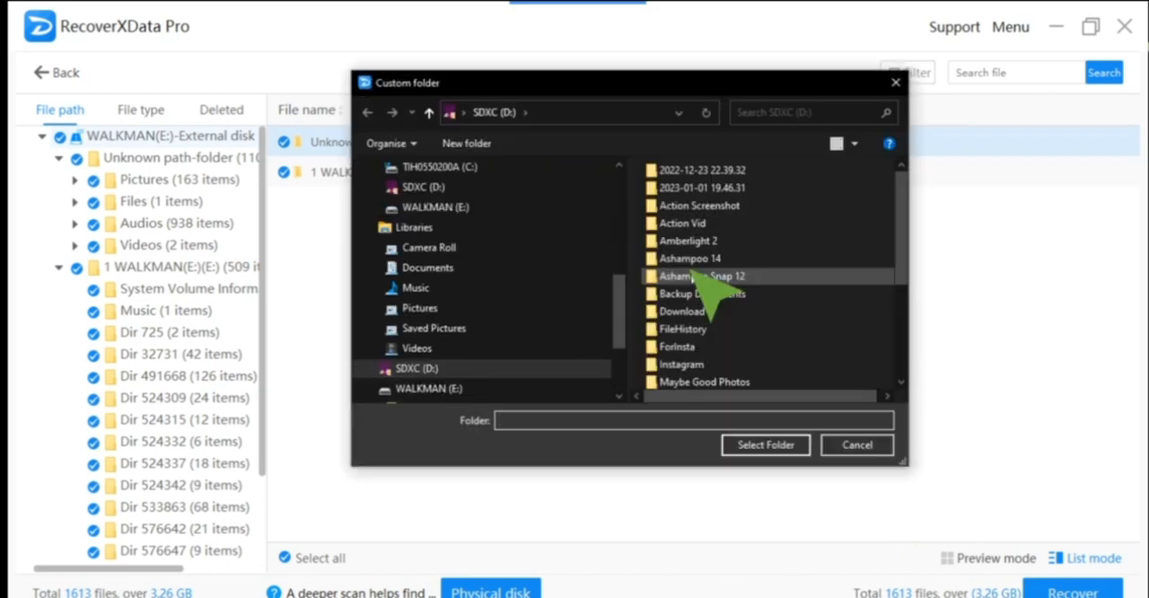
pyautogui.moveTo(704, 277)
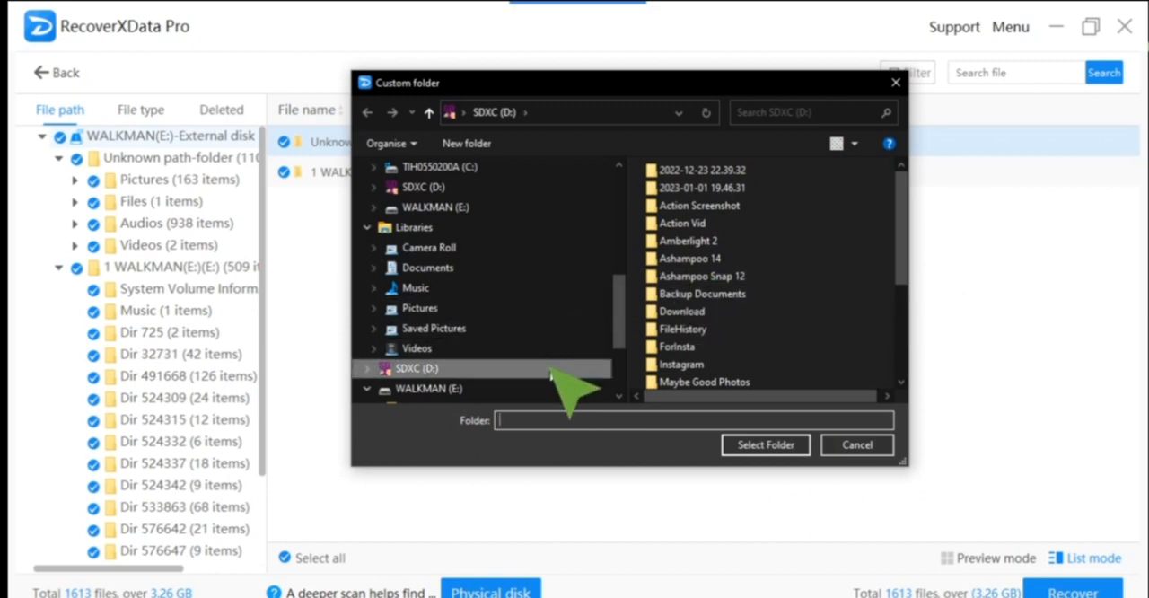
pyautogui.click(417, 368)
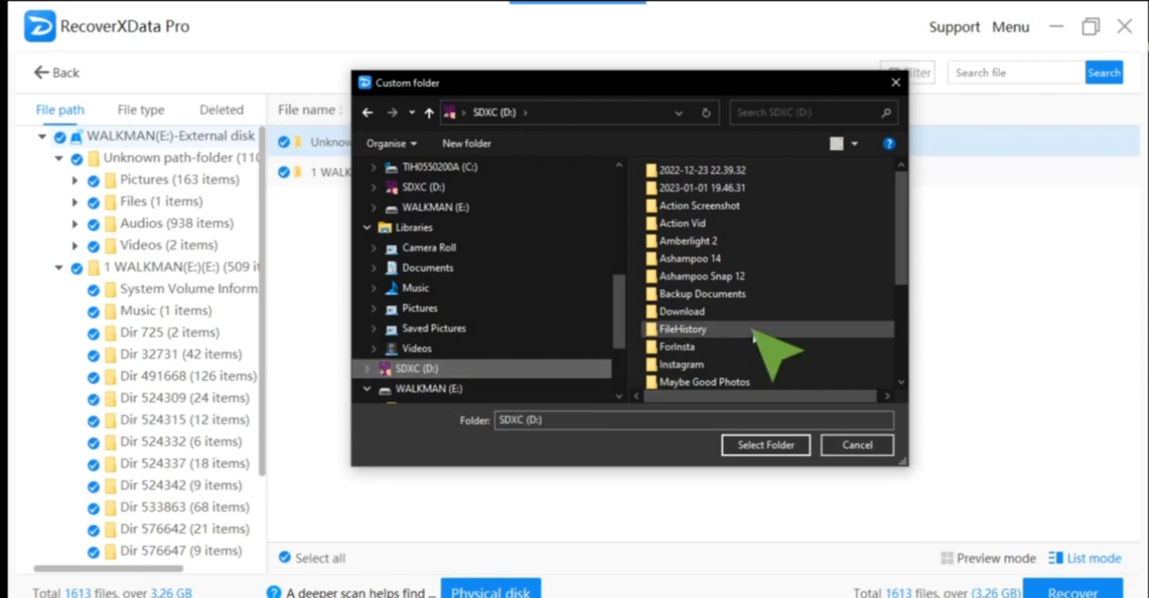
pyautogui.scroll(-3)
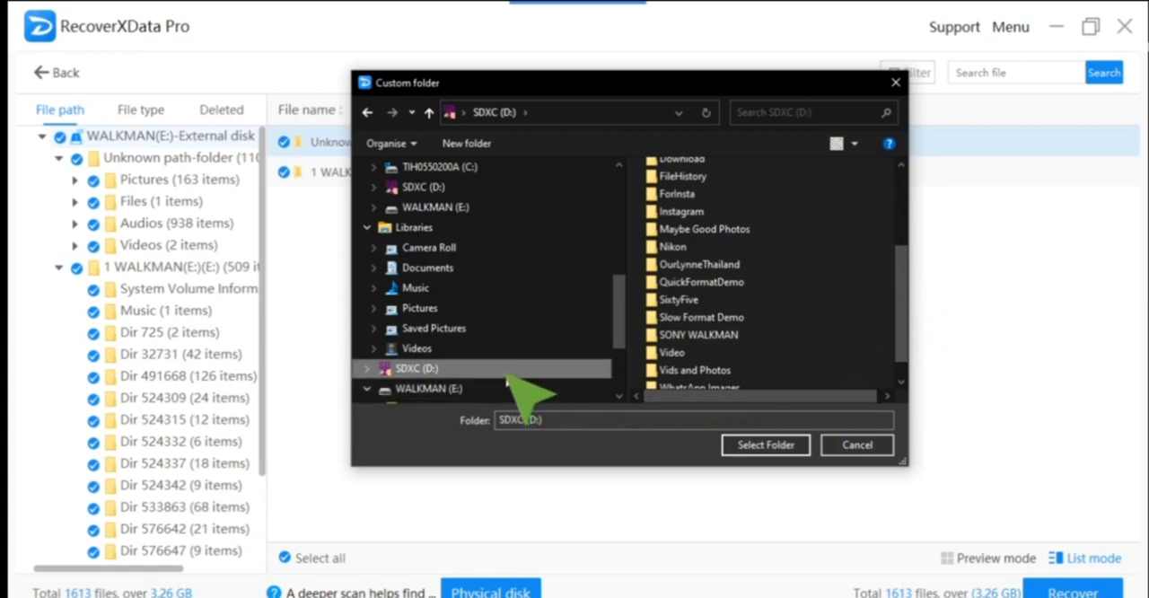
pyautogui.moveTo(655, 404)
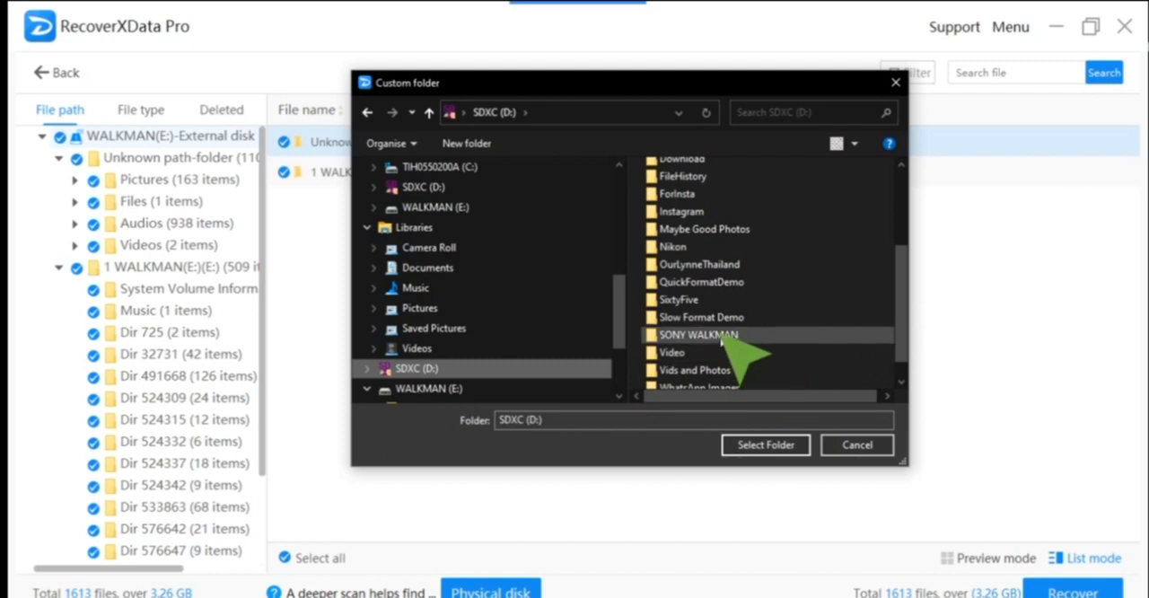
pyautogui.click(699, 334)
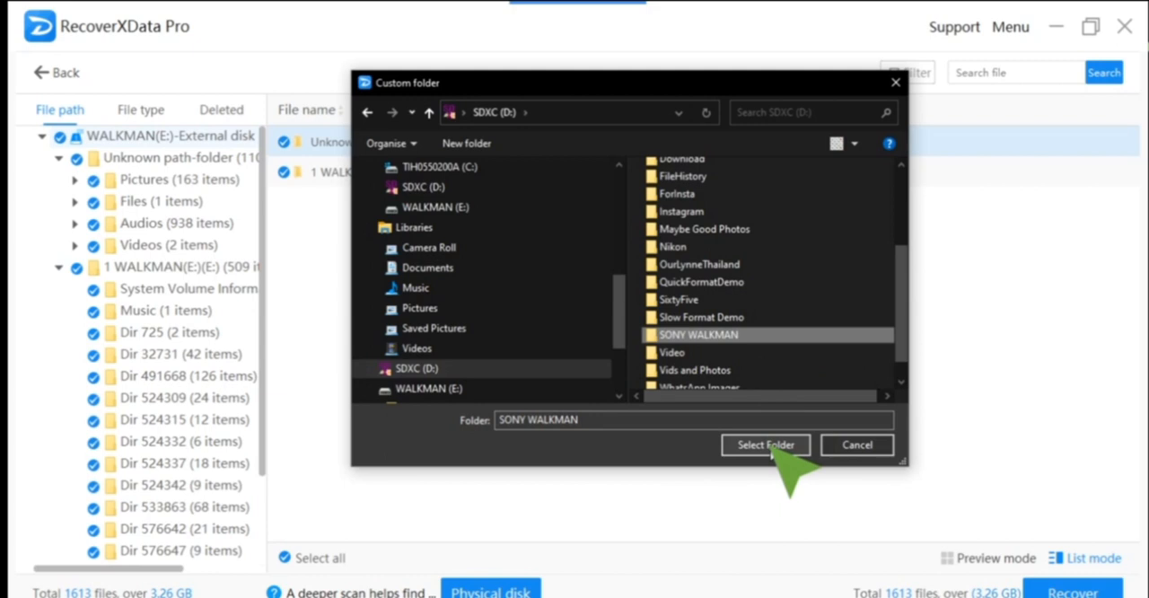
pyautogui.click(765, 445)
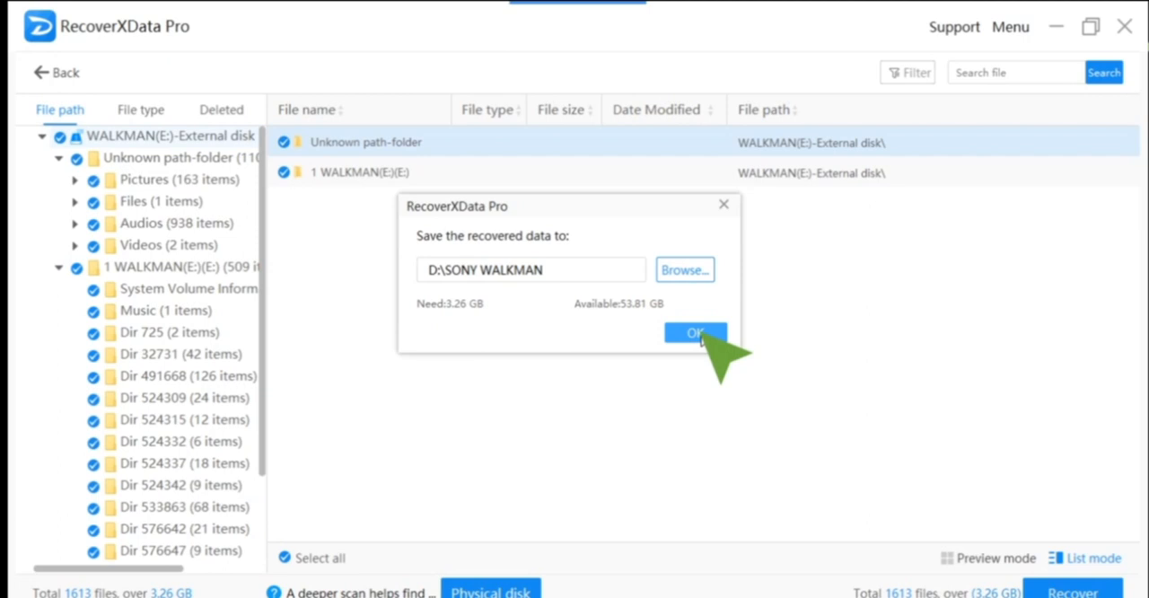
# Export the recovered files to D:\SONY WALKMAN and open that folder in File Explorer
pyautogui.click(696, 334)
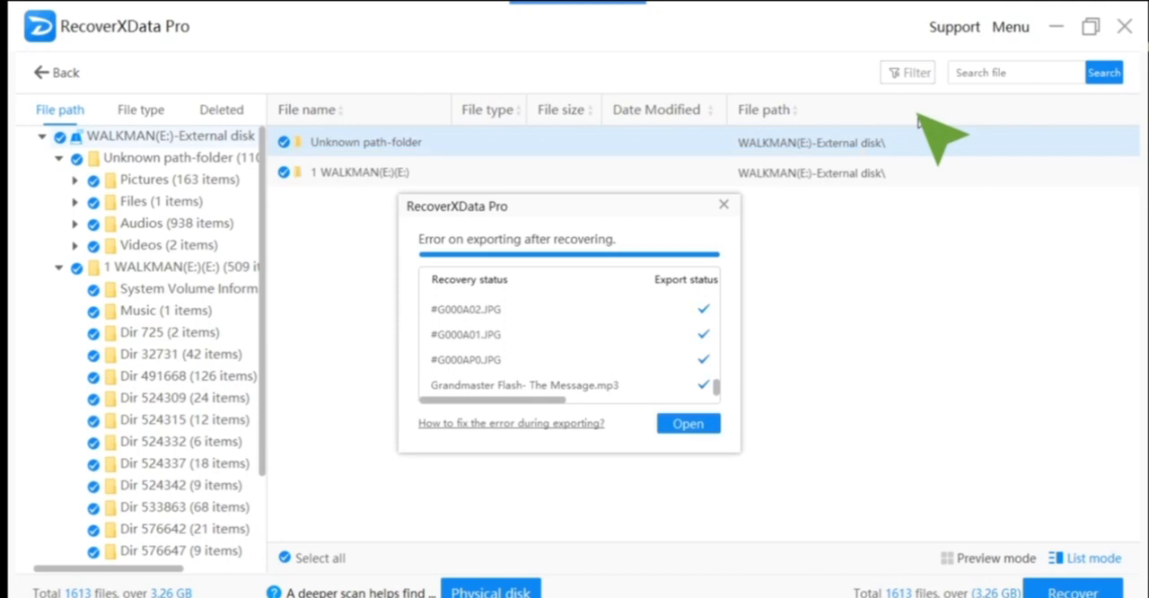
pyautogui.moveTo(646, 315)
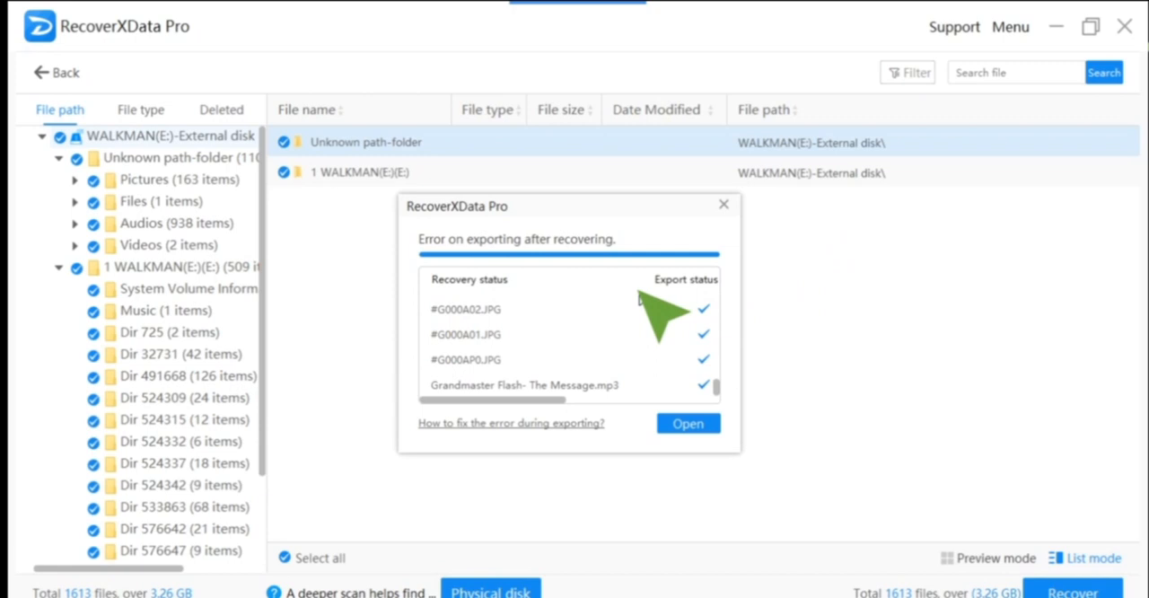
pyautogui.click(687, 424)
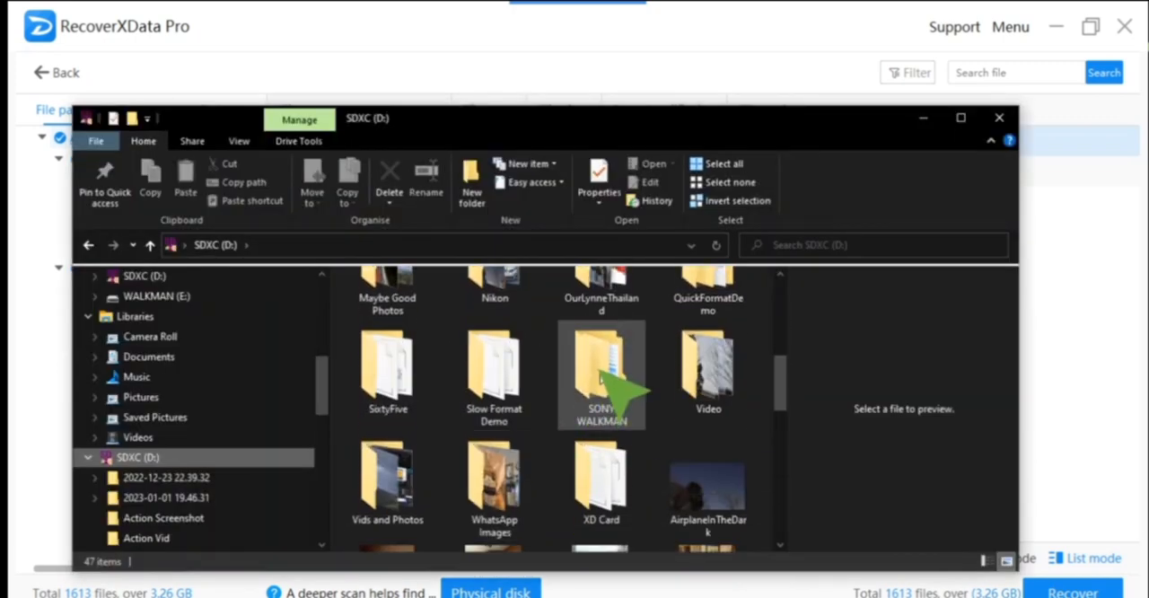
# Browse into SONY WALKMAN > Unknown path-folder > Audios > mp3 to see the recovered songs
pyautogui.doubleClick(600, 368)
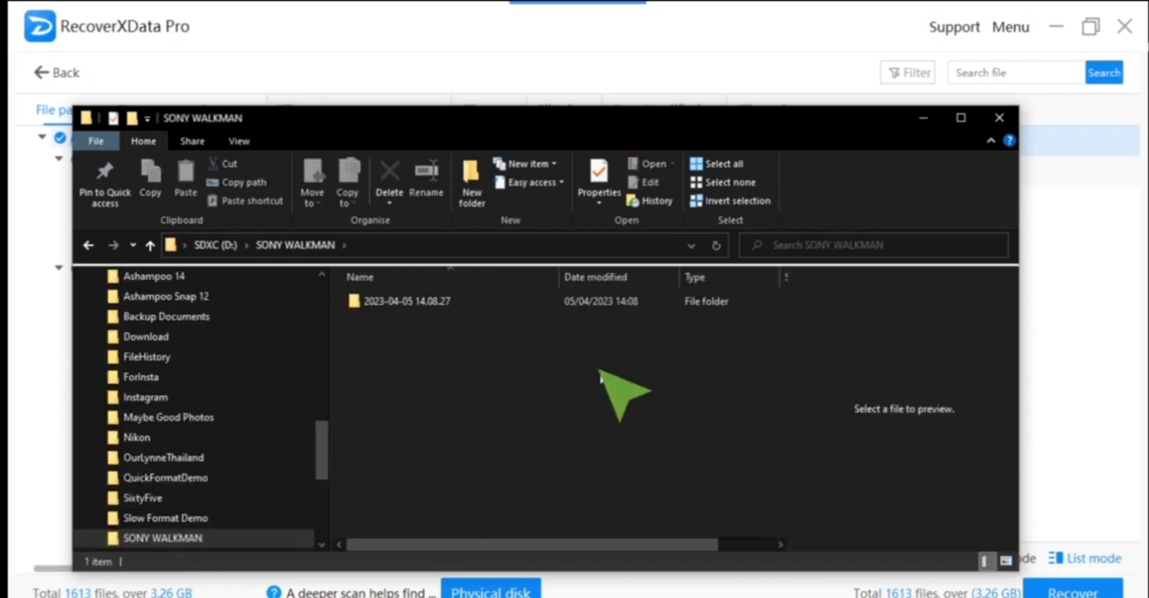
pyautogui.doubleClick(406, 302)
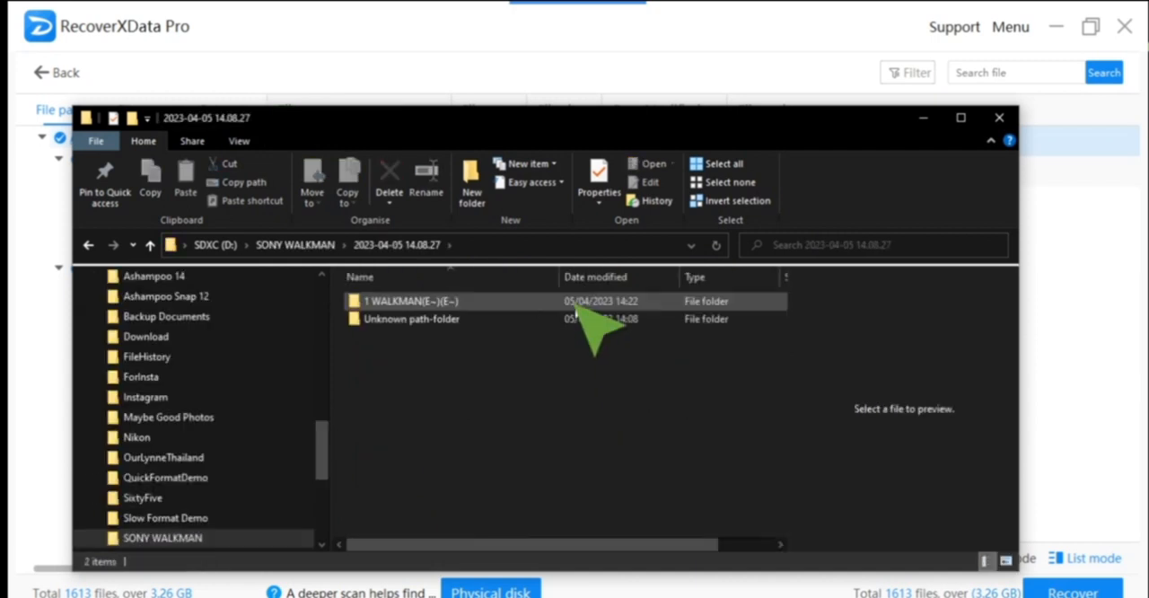
pyautogui.doubleClick(410, 301)
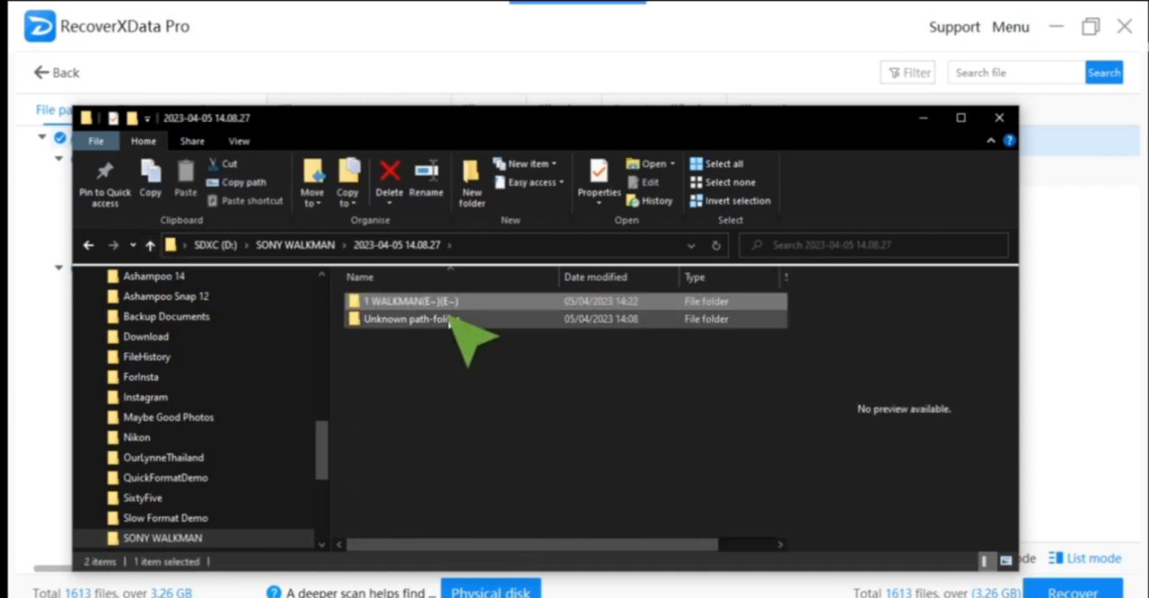
pyautogui.doubleClick(412, 320)
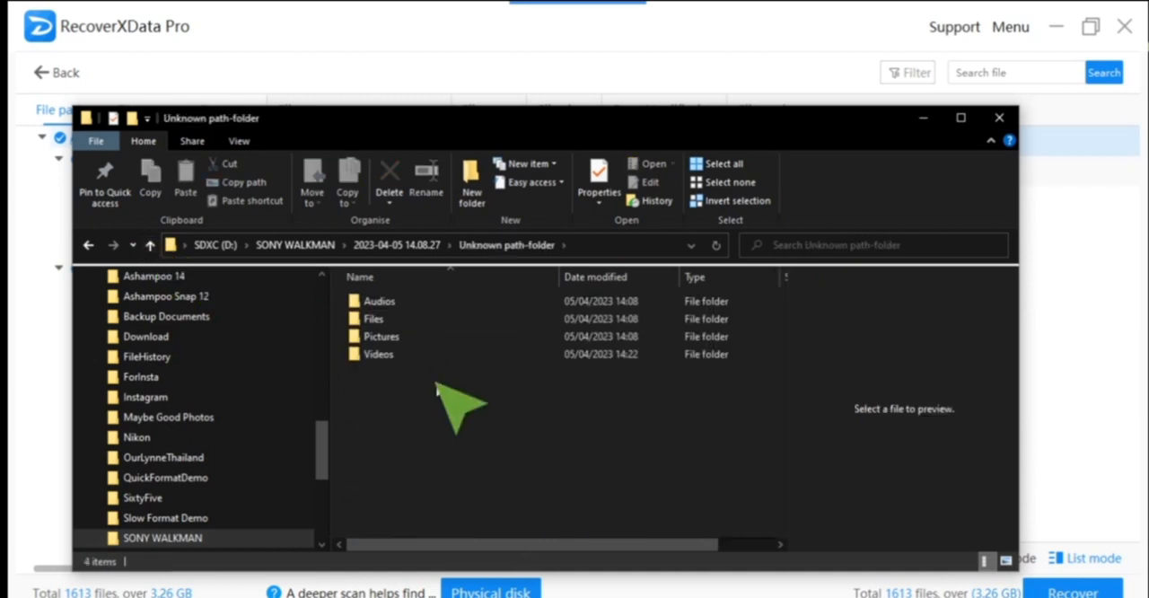
pyautogui.doubleClick(377, 302)
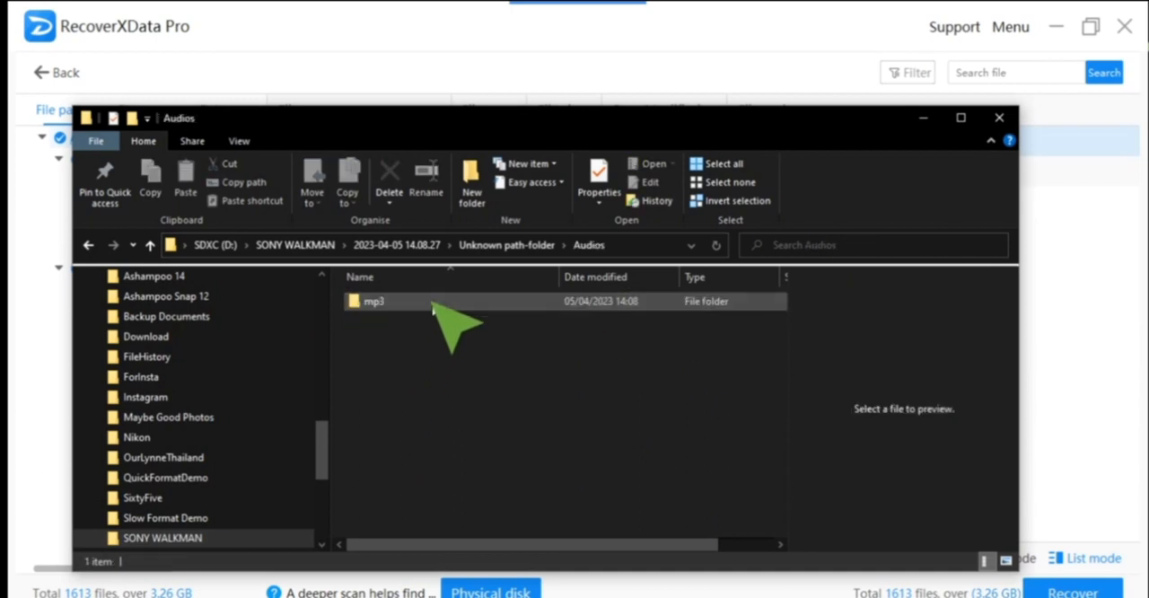
pyautogui.doubleClick(374, 301)
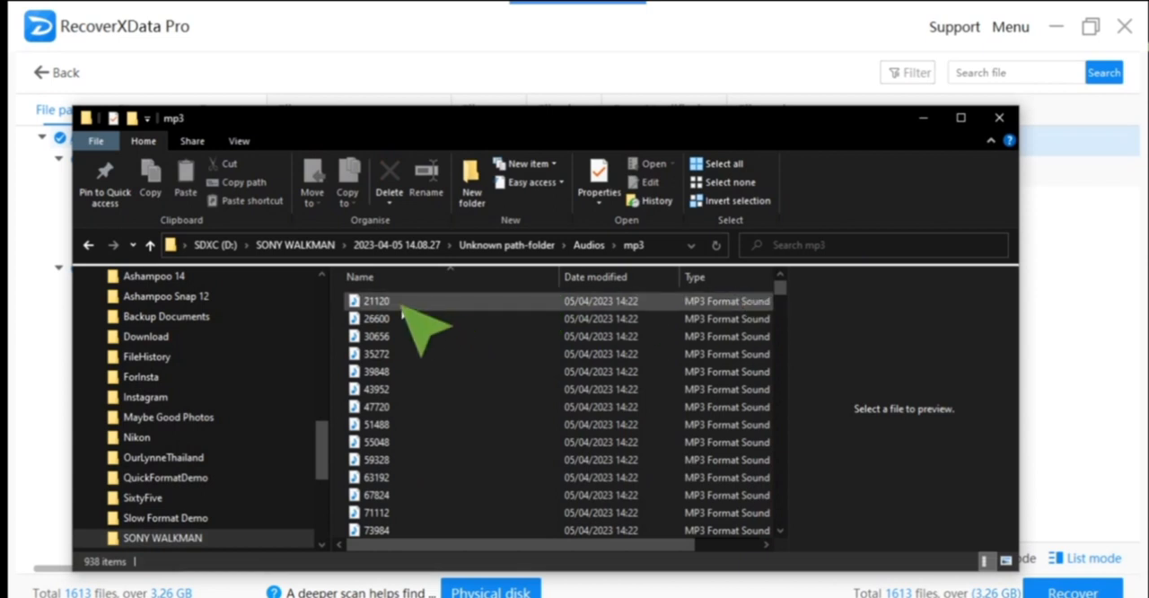
# Back in Audios, view the mp3 folder's properties showing 938 files, 1.46 GB
pyautogui.click(151, 244)
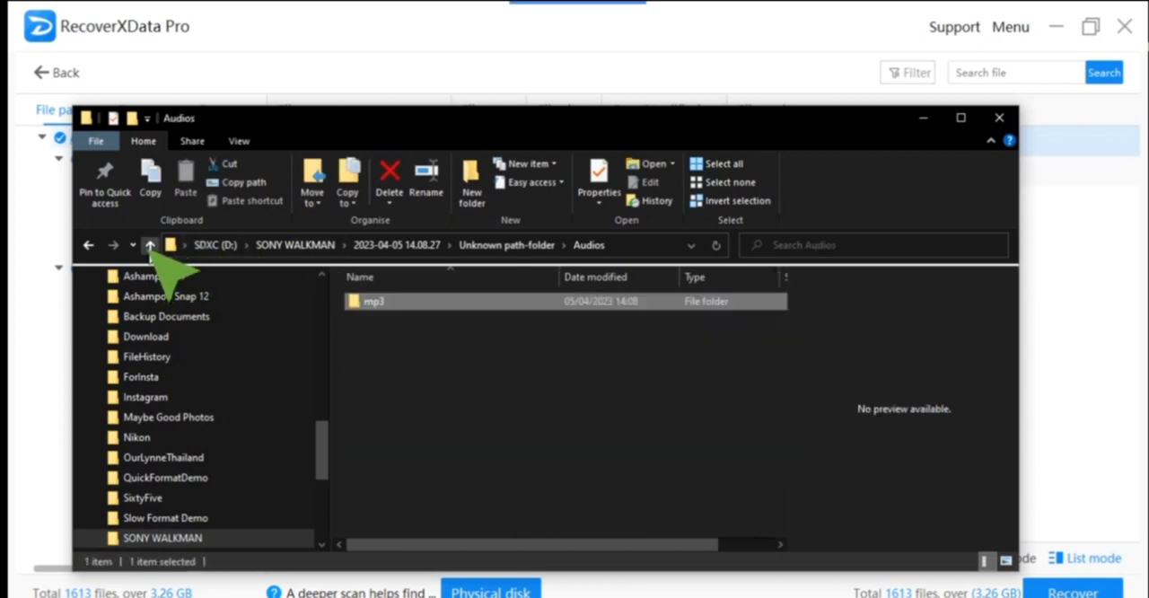
pyautogui.rightClick(374, 302)
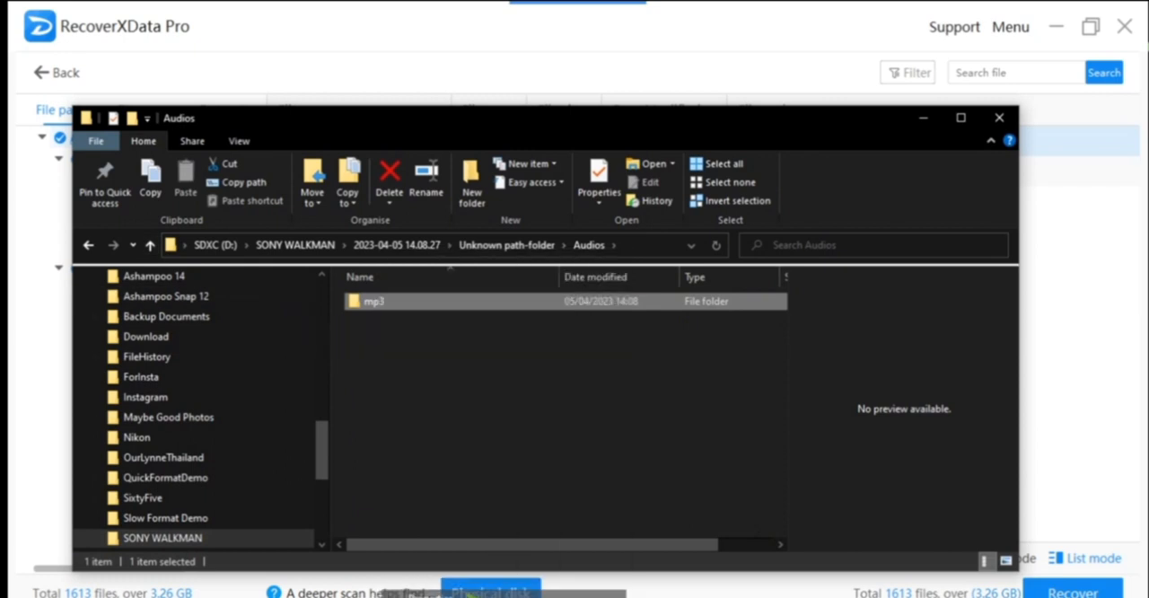
pyautogui.click(598, 180)
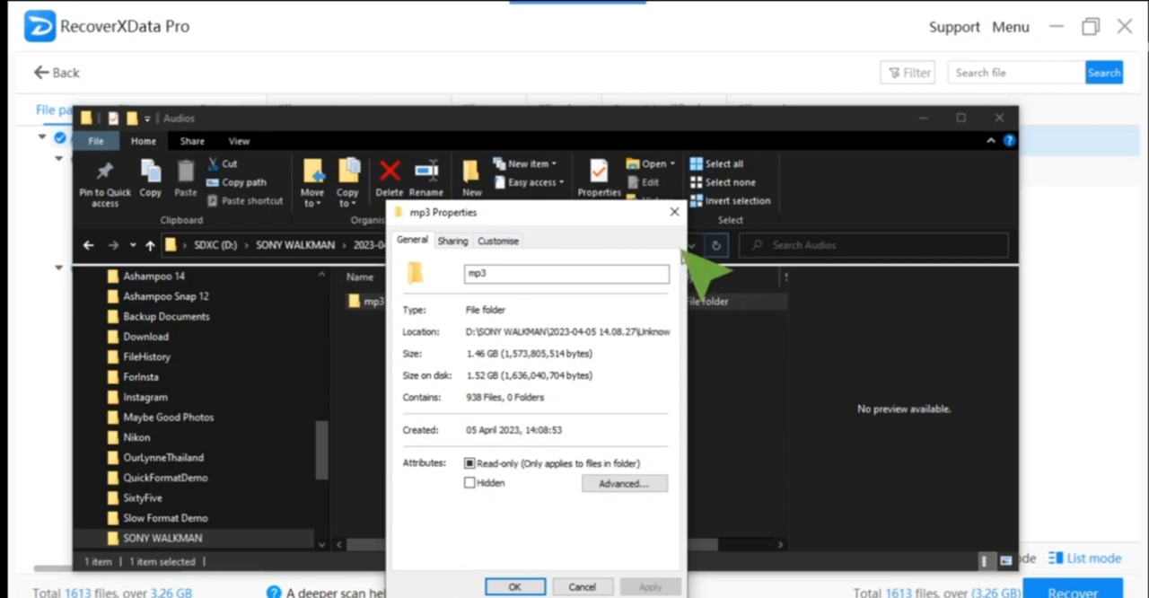
# Close the properties, go up to Unknown path-folder, check the Files folder's ppt contents and return
pyautogui.click(582, 585)
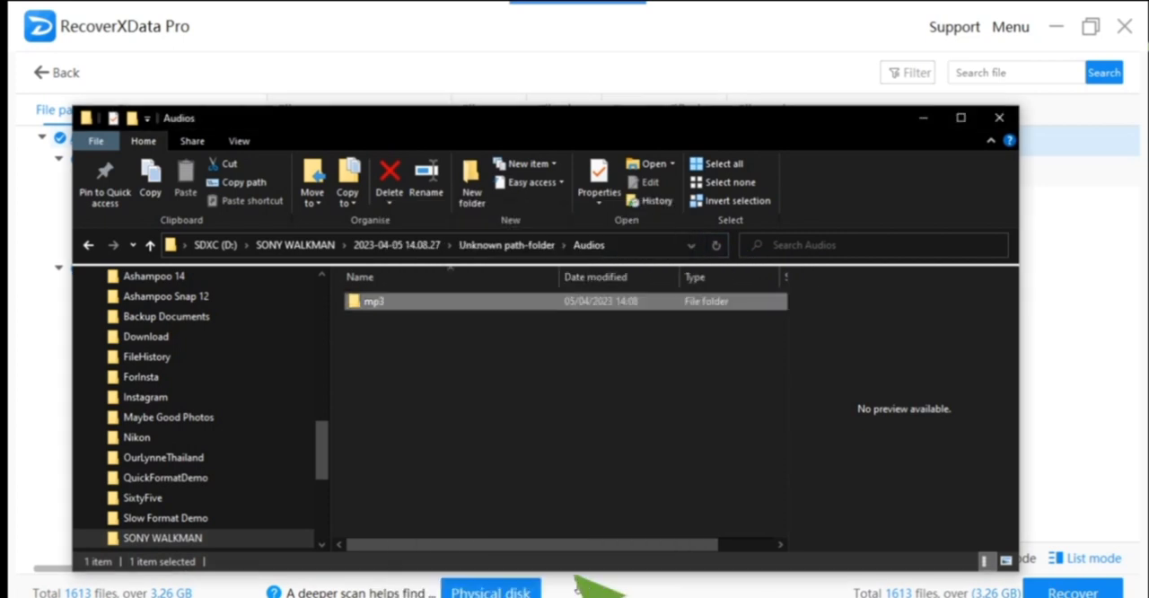
pyautogui.moveTo(151, 244)
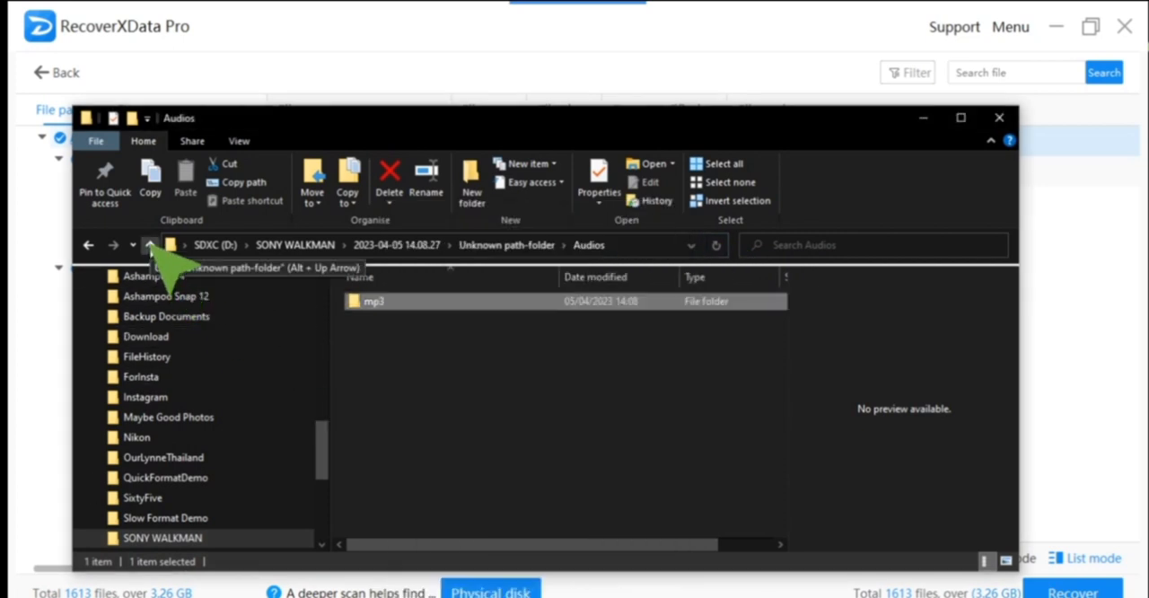
pyautogui.click(151, 245)
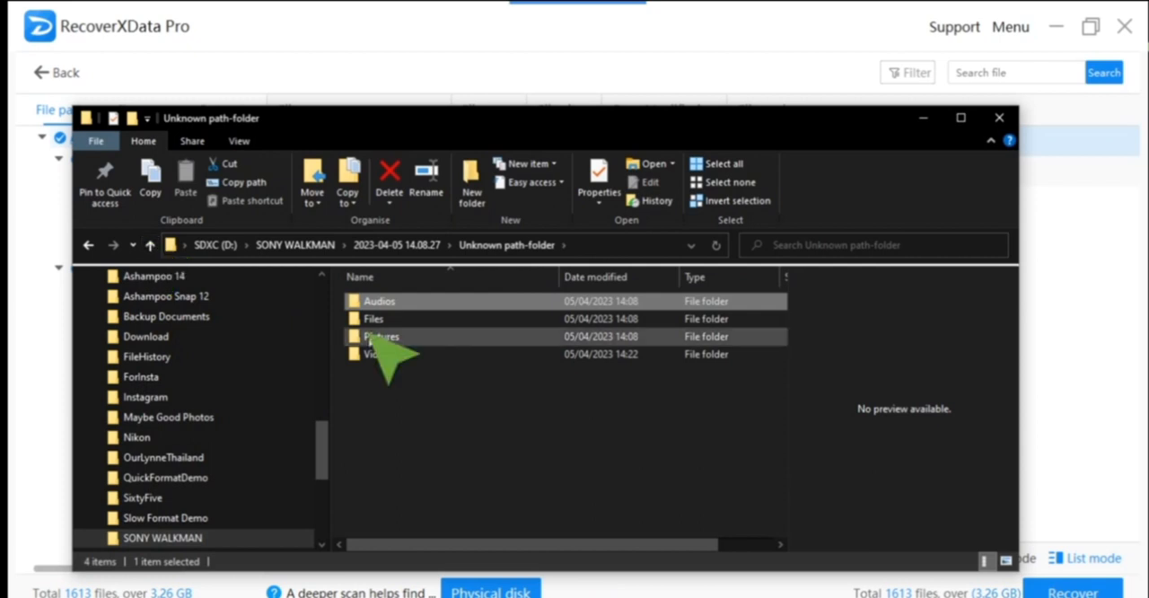
pyautogui.doubleClick(373, 319)
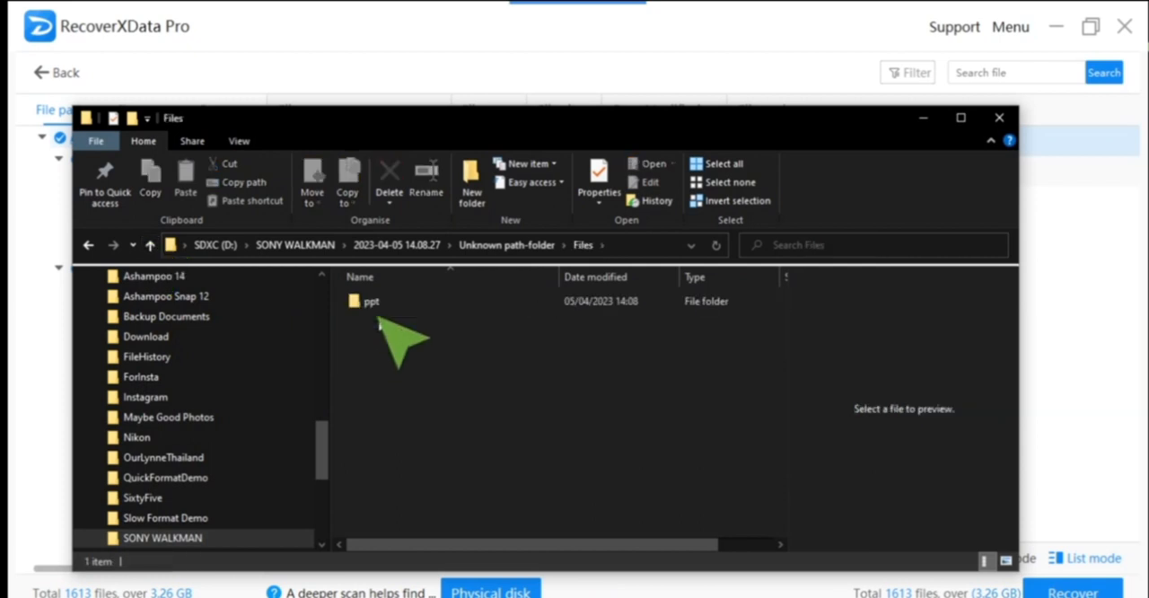
pyautogui.moveTo(370, 302)
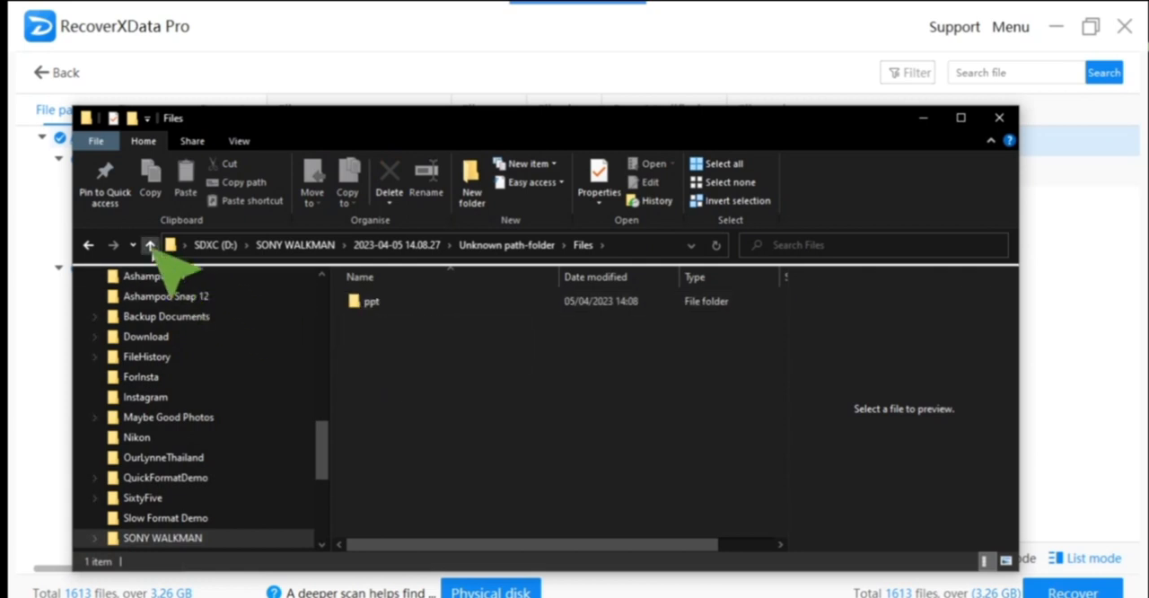
pyautogui.click(149, 245)
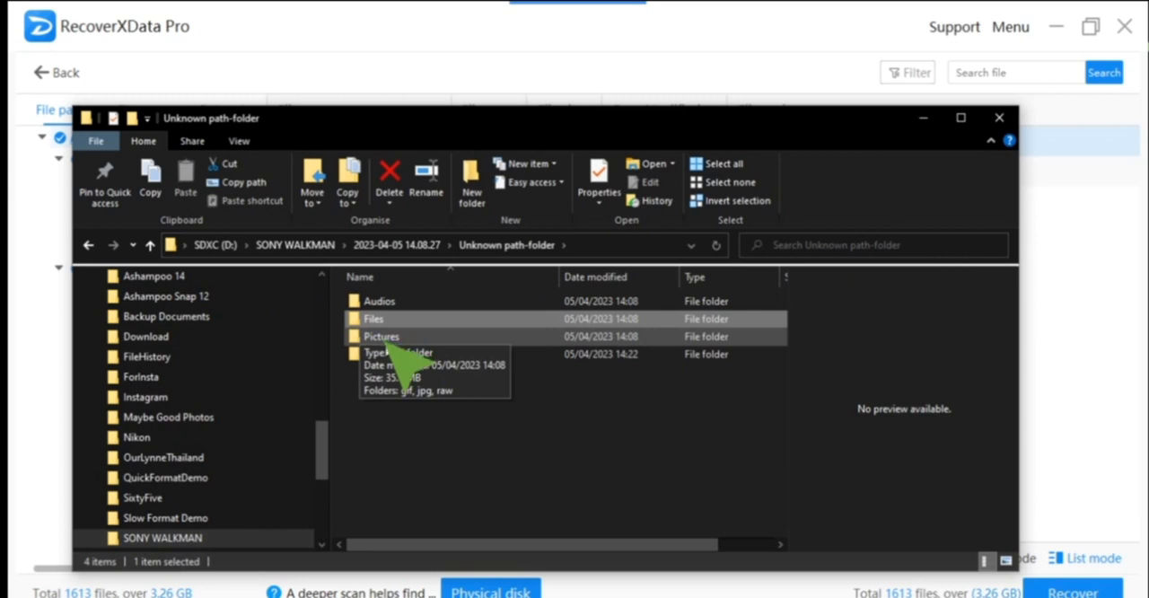
pyautogui.moveTo(404, 363)
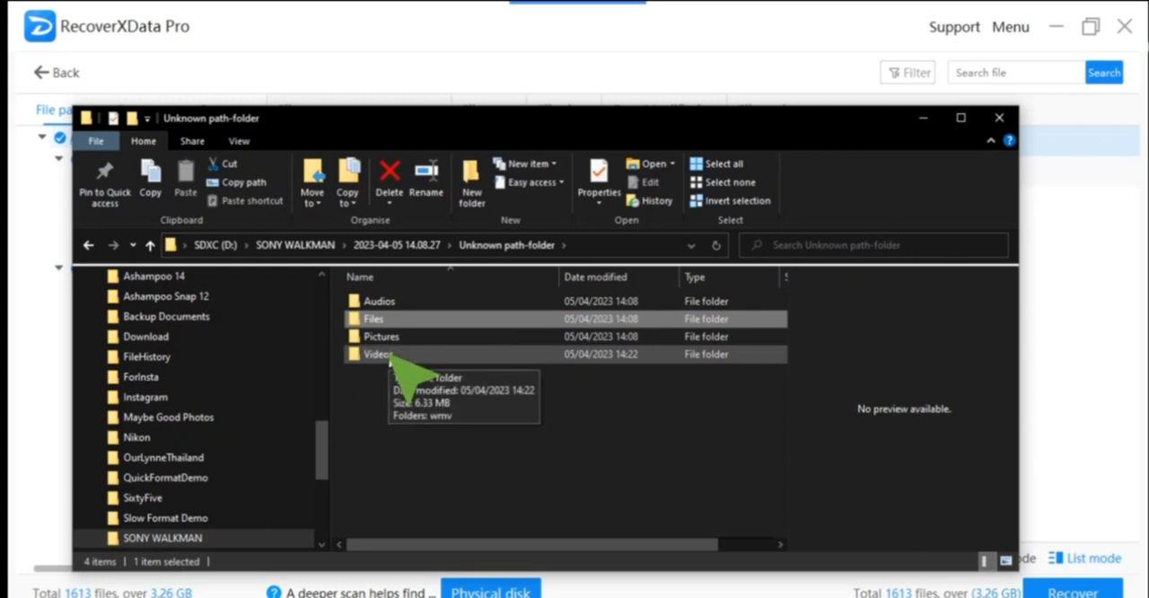
pyautogui.doubleClick(377, 354)
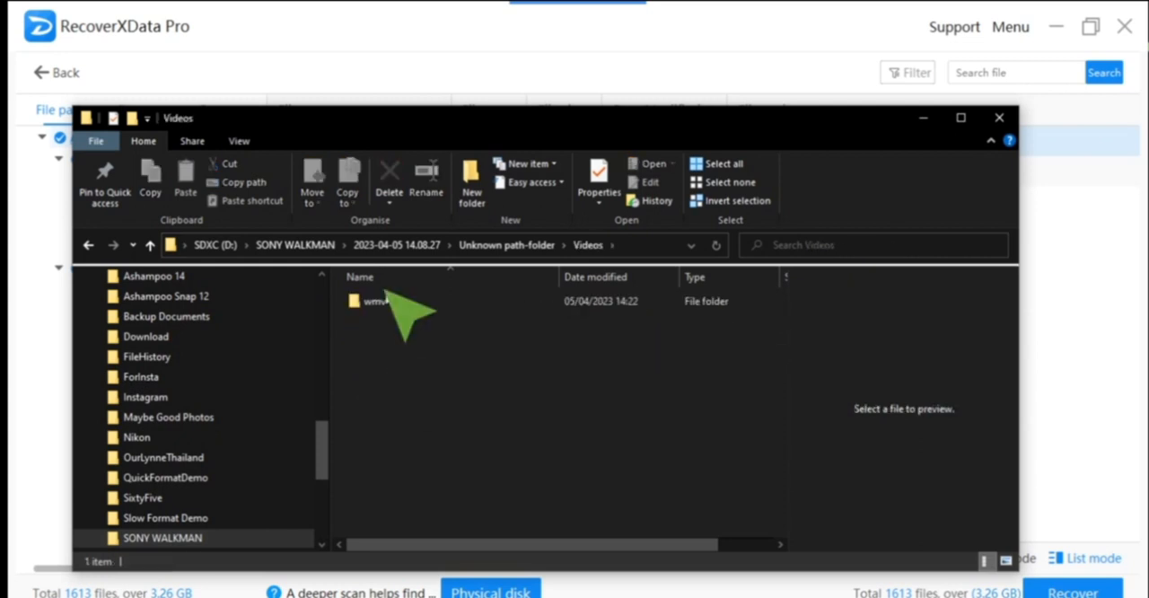
pyautogui.doubleClick(372, 302)
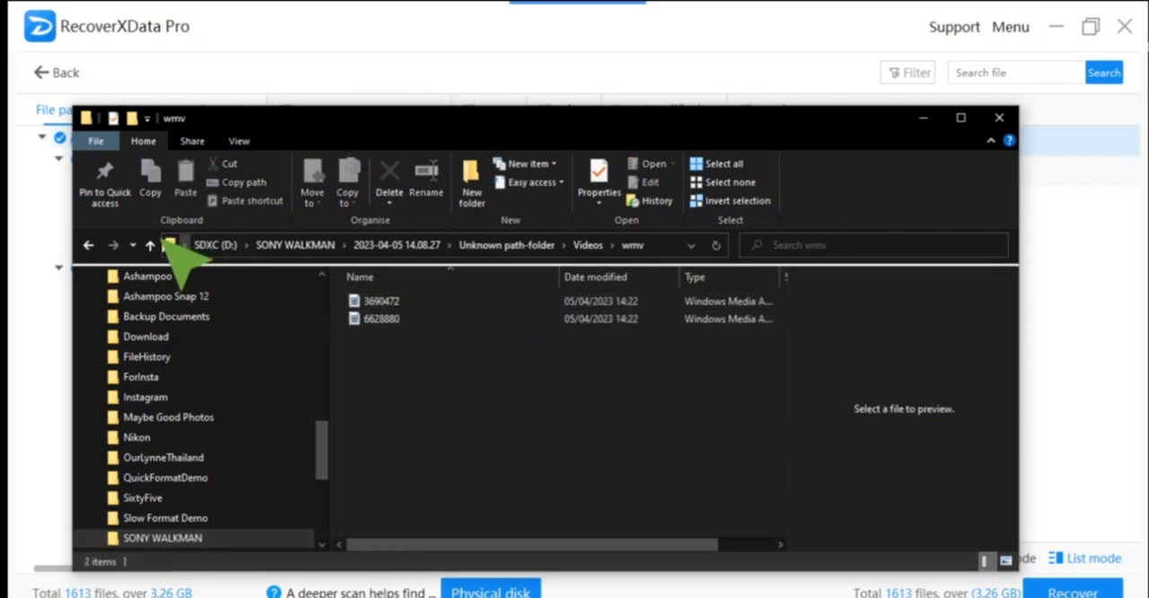
pyautogui.click(151, 244)
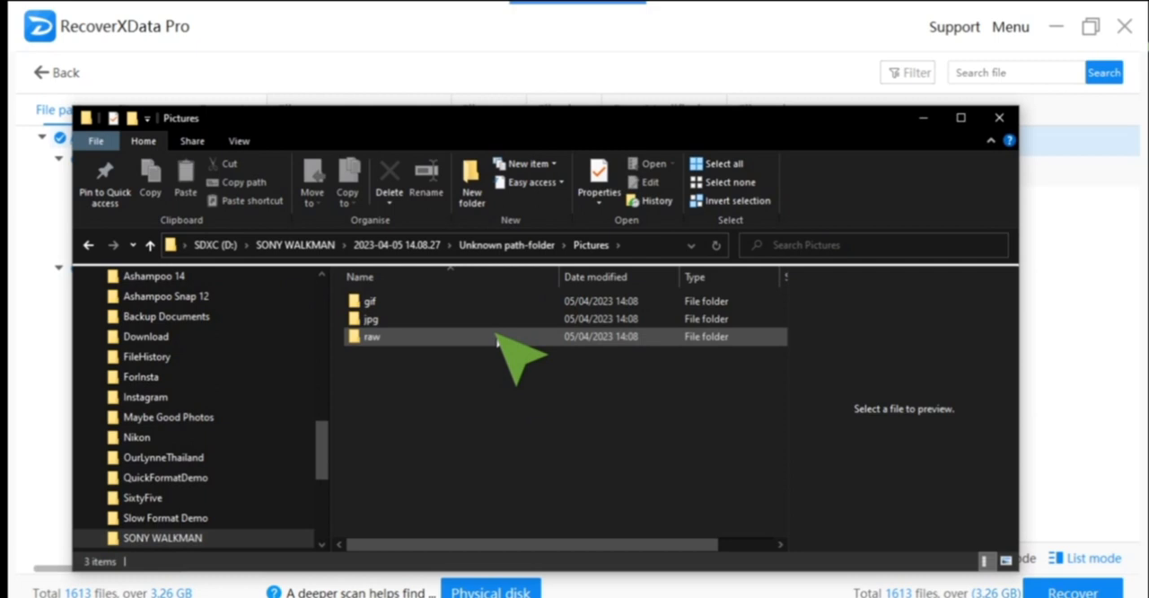
pyautogui.doubleClick(370, 319)
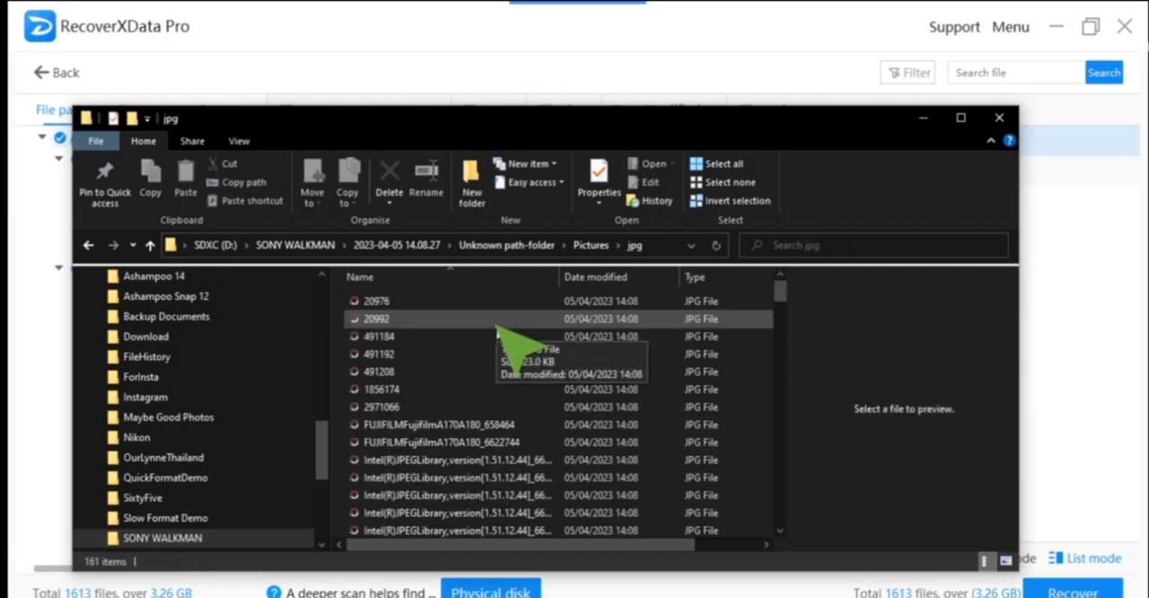
pyautogui.click(151, 244)
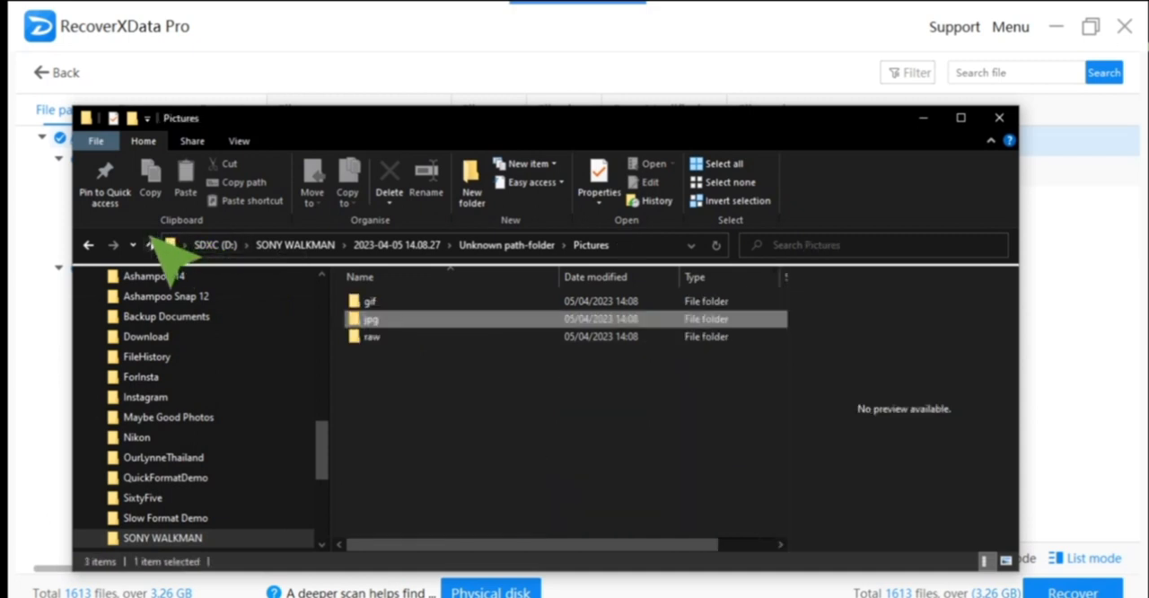
pyautogui.click(150, 245)
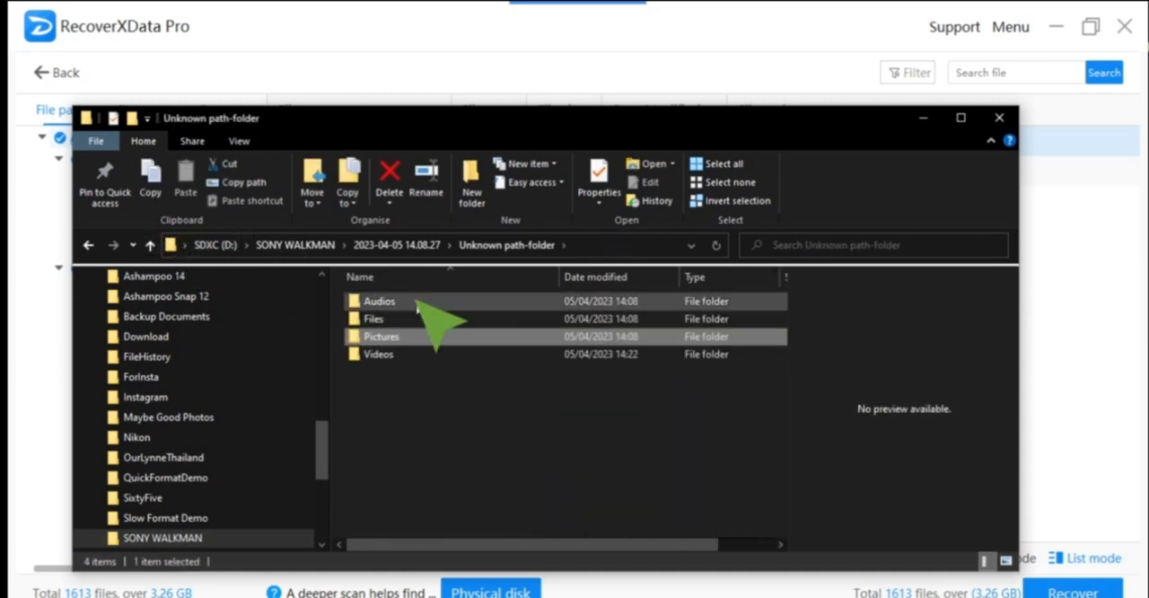
pyautogui.rightClick(381, 336)
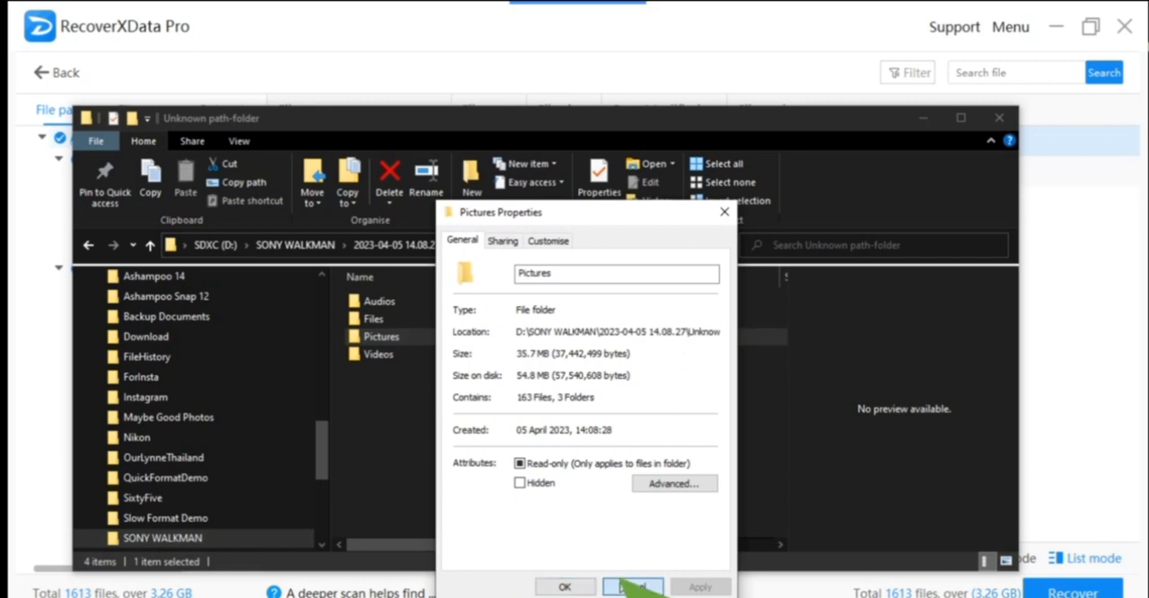
pyautogui.click(632, 586)
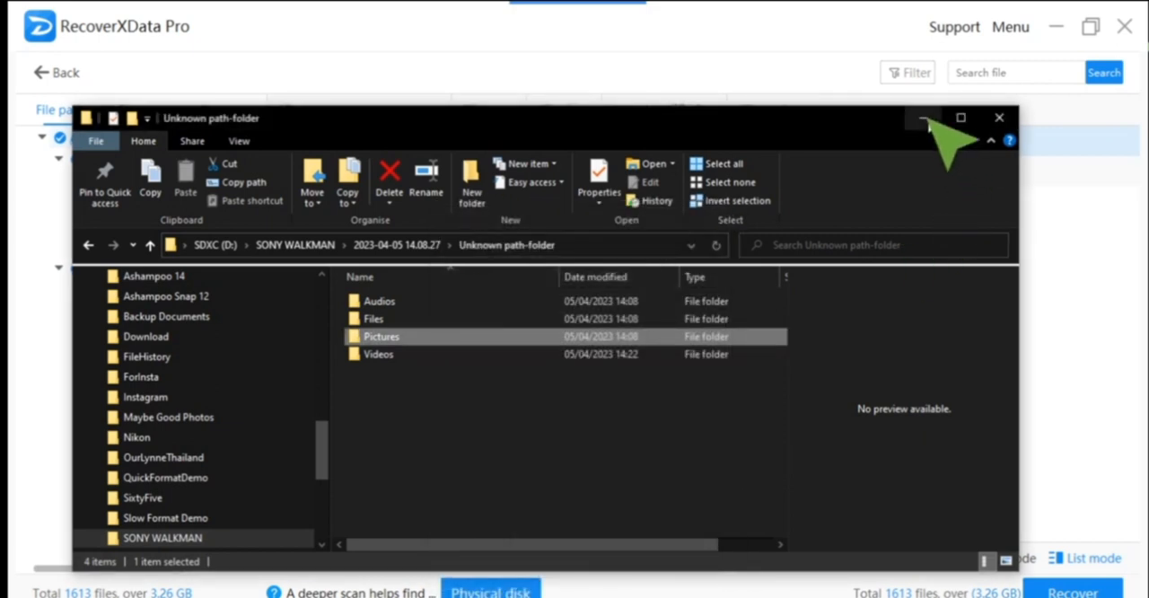